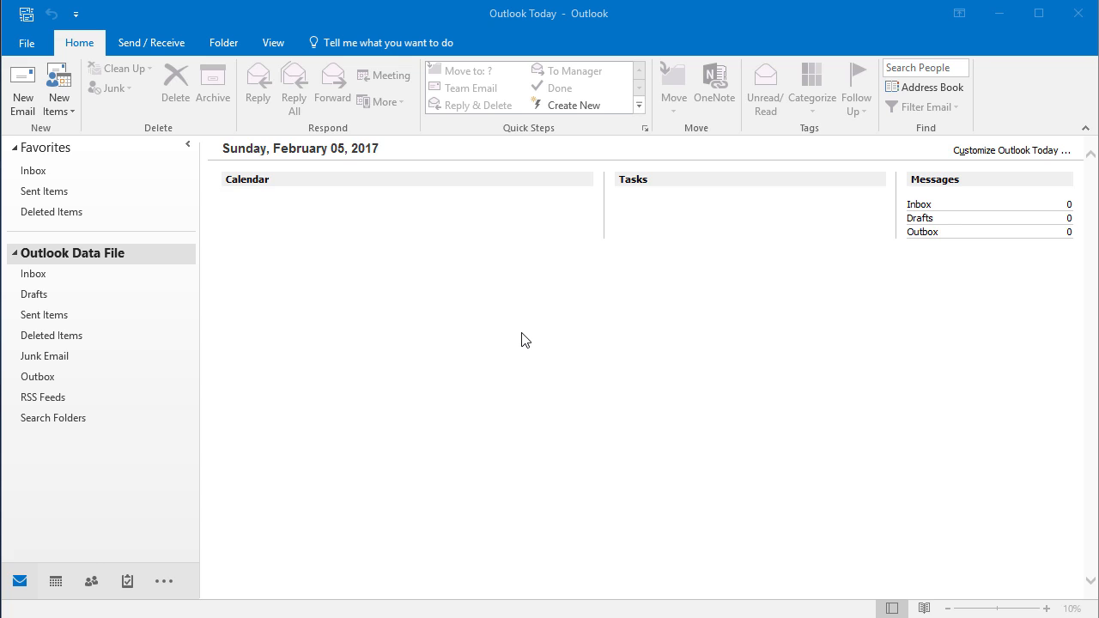
pyautogui.moveTo(458, 297)
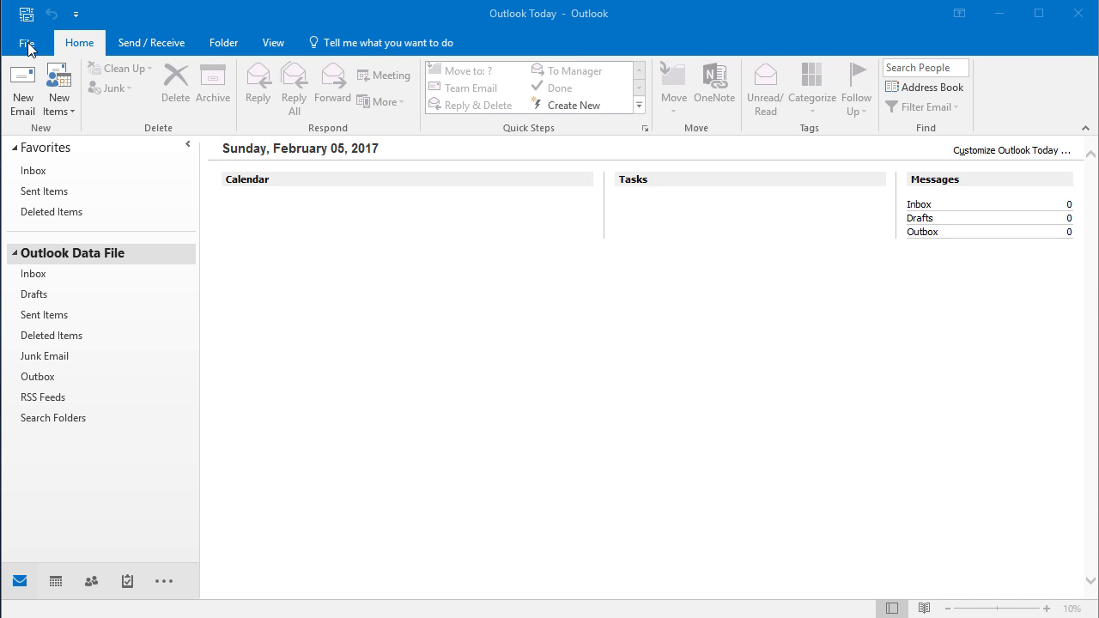
# Open Account Settings from the File menu to view the still-empty Email accounts list.
pyautogui.click(27, 42)
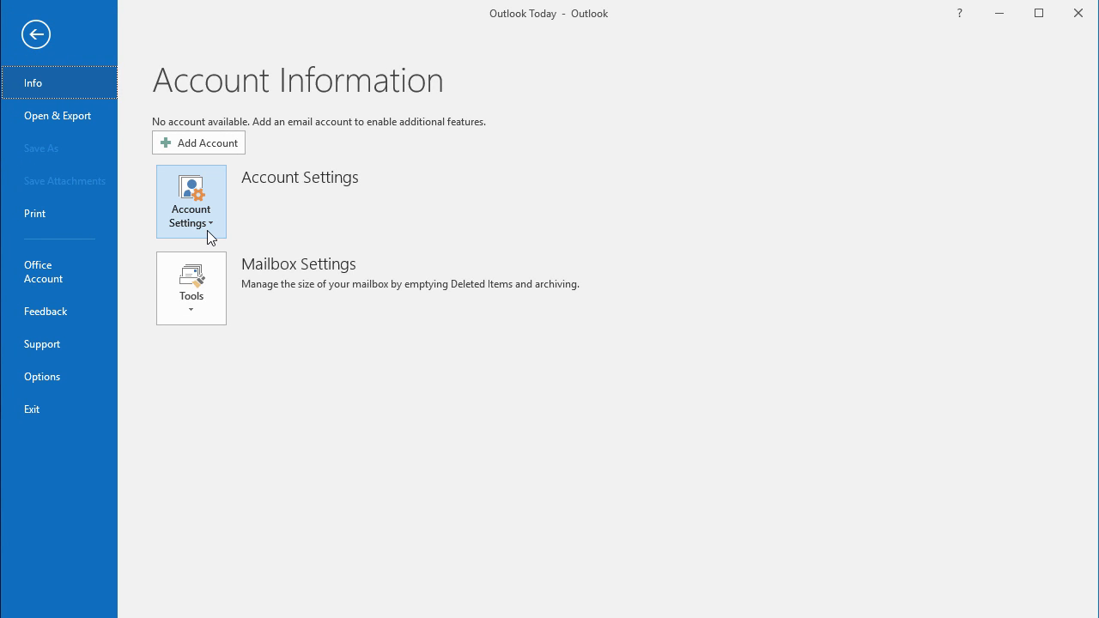
pyautogui.click(190, 201)
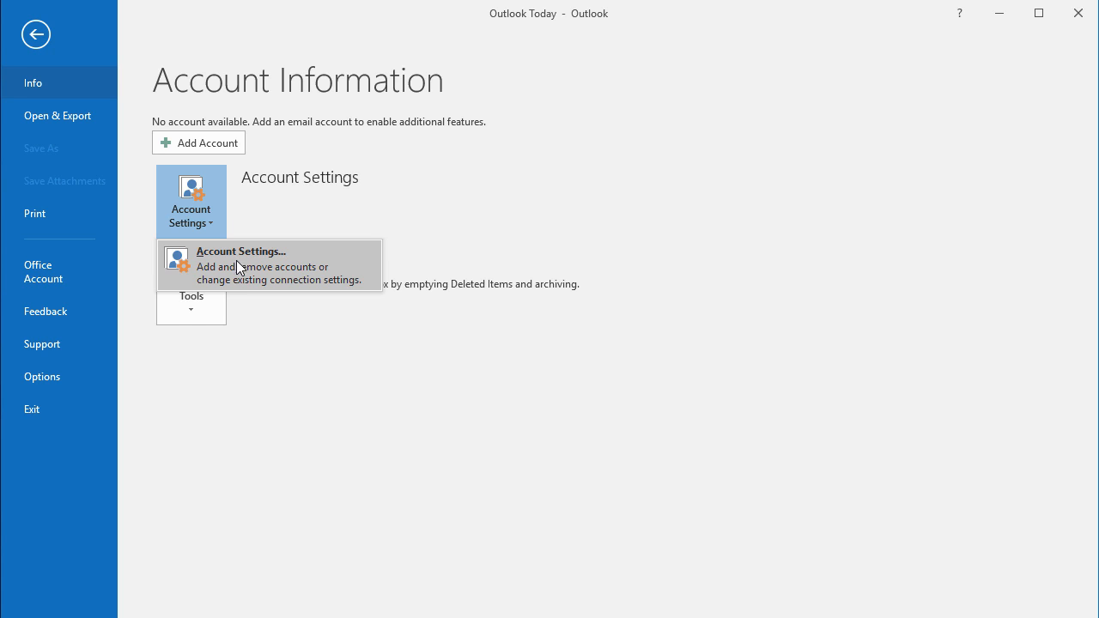
pyautogui.click(241, 265)
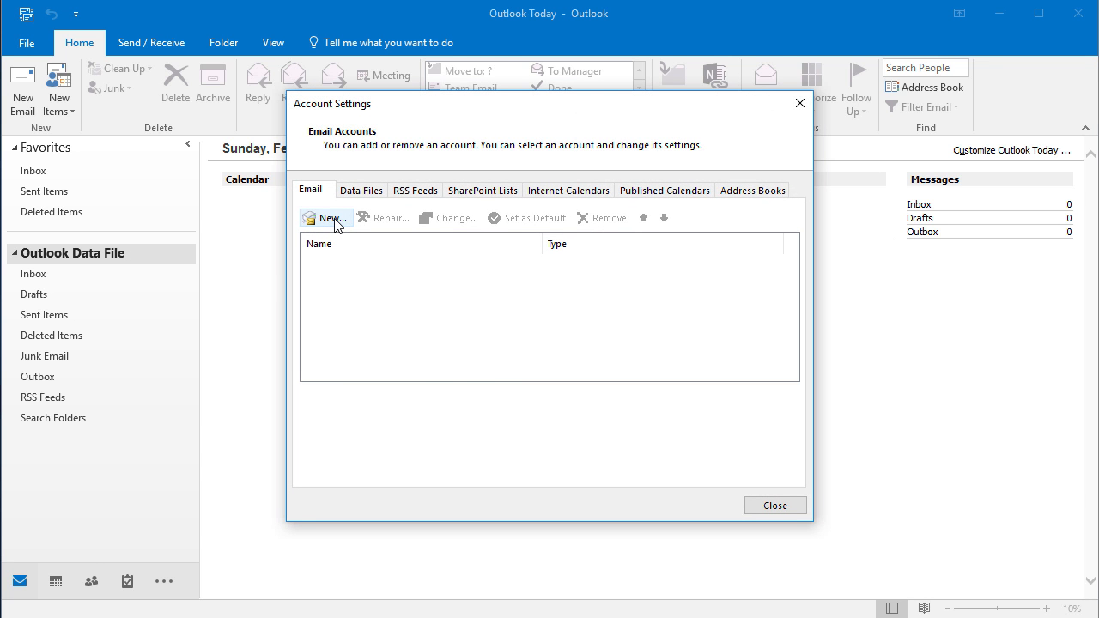
# Start adding a new email account and enter the display name.
pyautogui.click(326, 217)
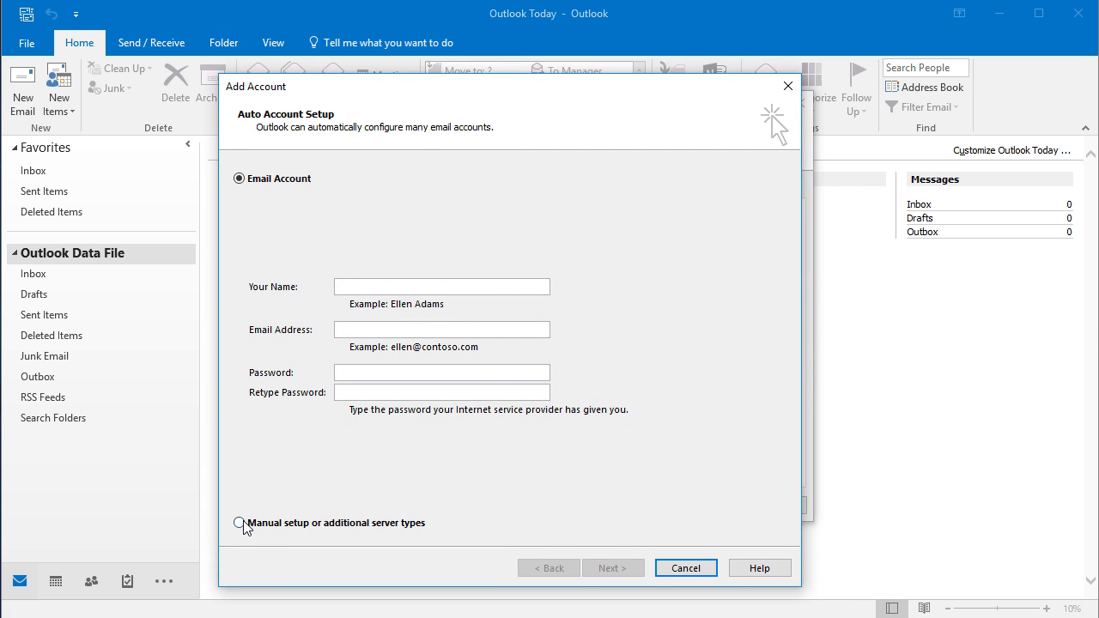
pyautogui.click(239, 523)
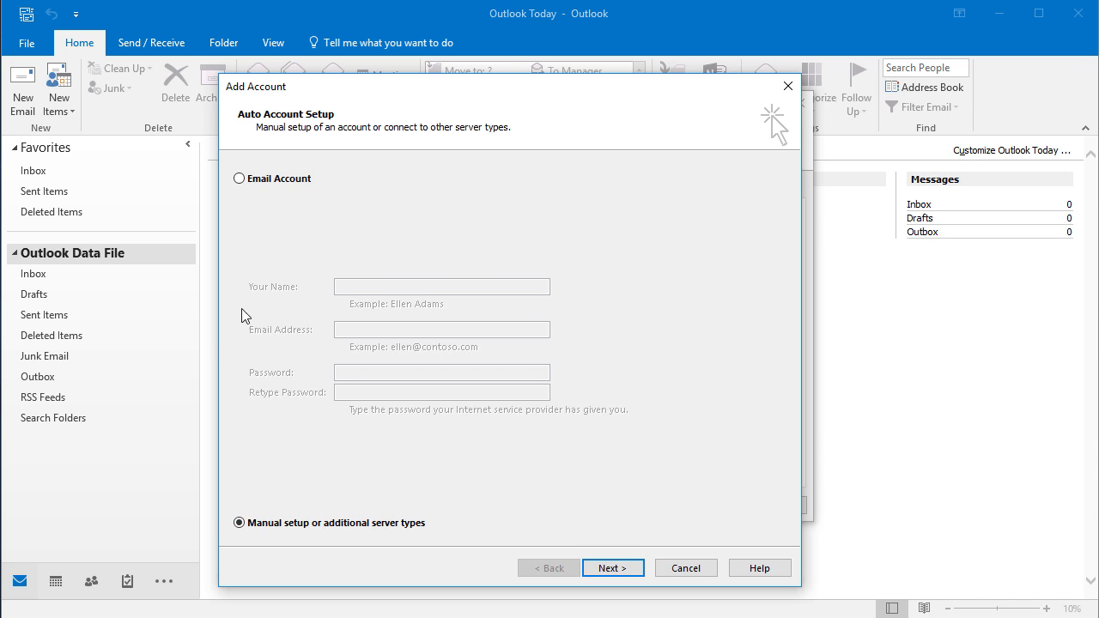
pyautogui.click(239, 178)
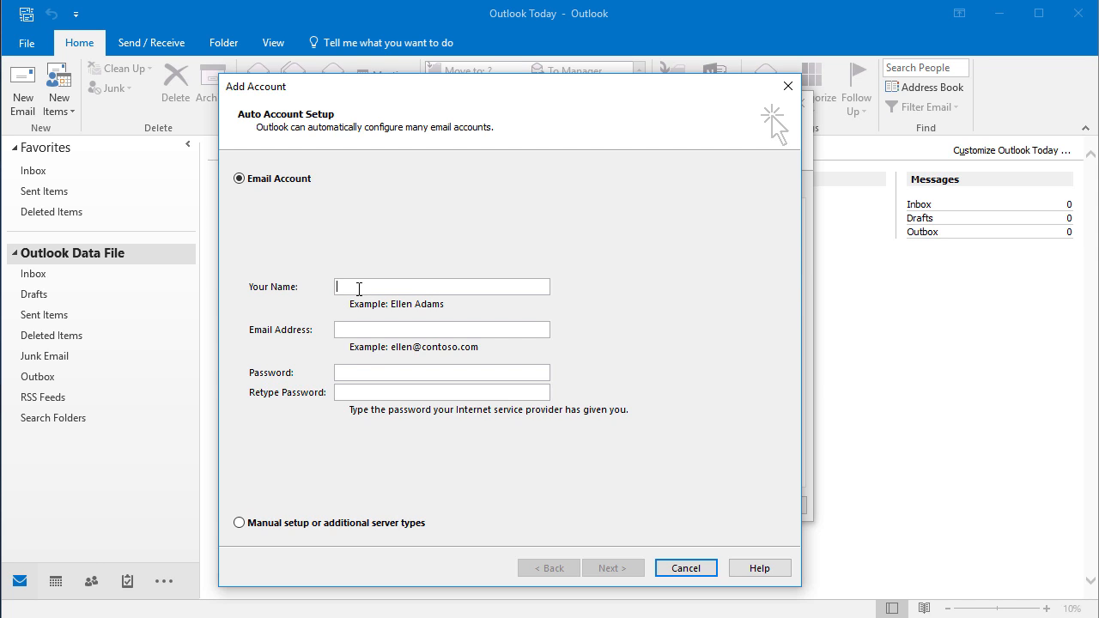
pyautogui.write('Your')
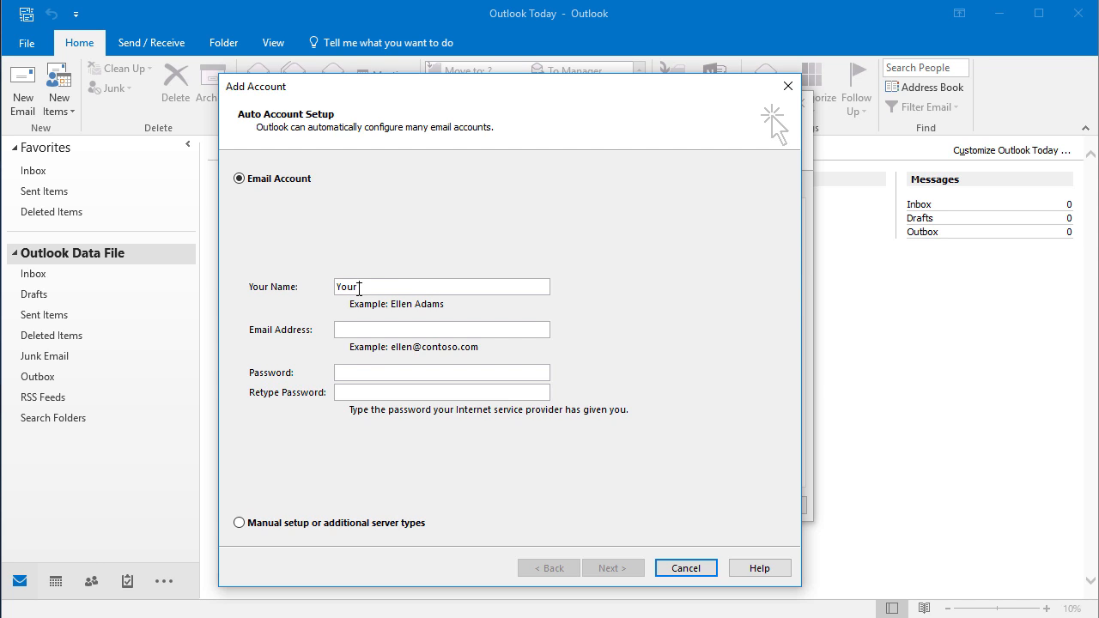
pyautogui.write('Name goes here')
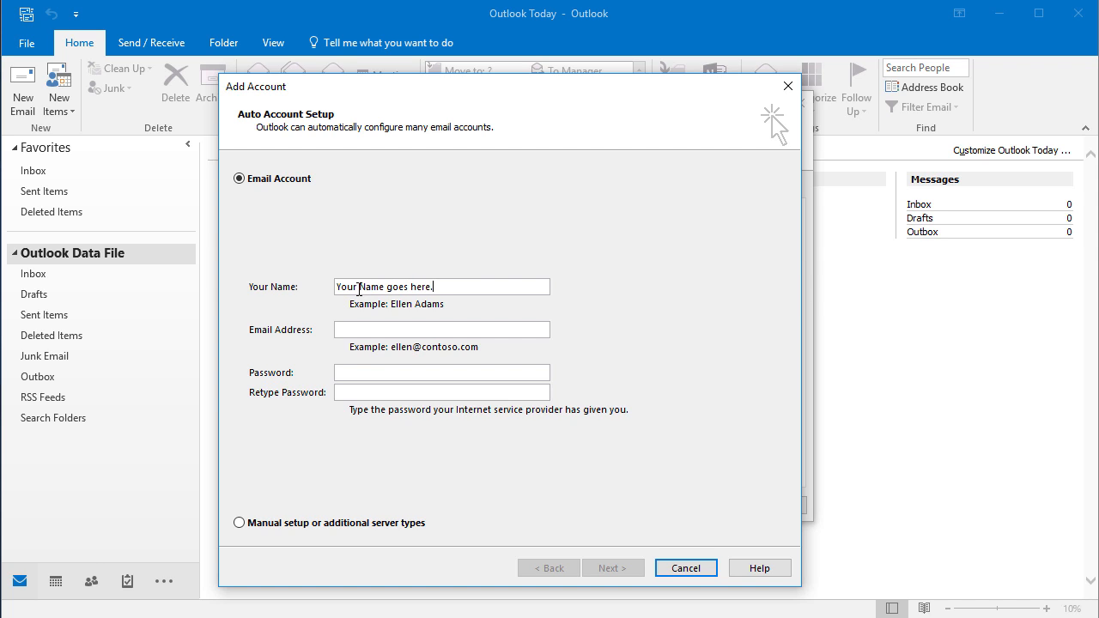
pyautogui.write('..')
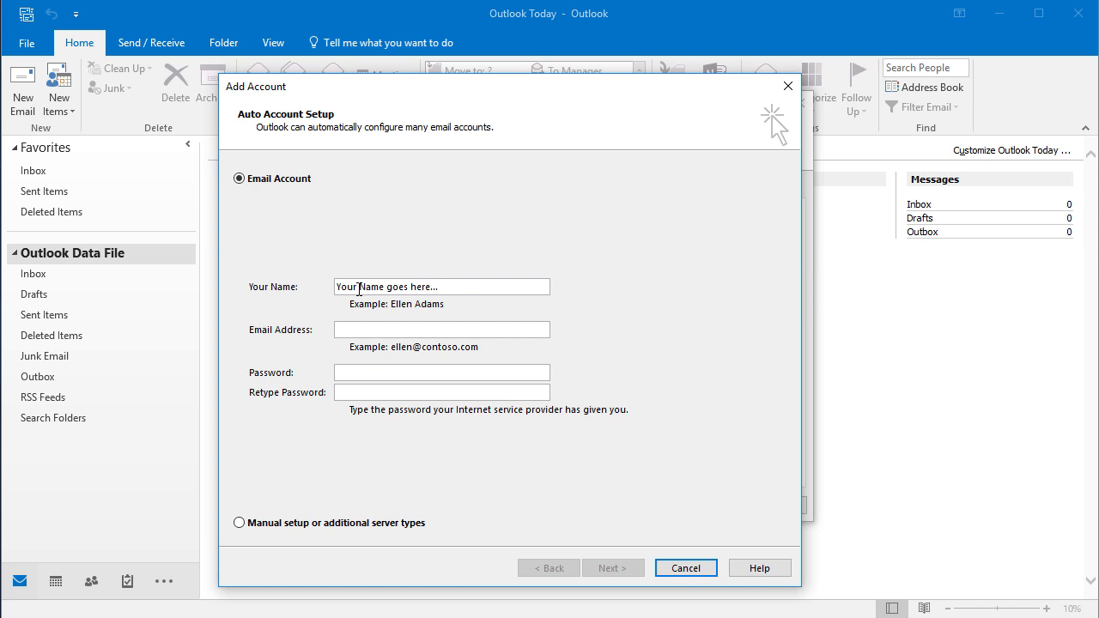
pyautogui.click(442, 329)
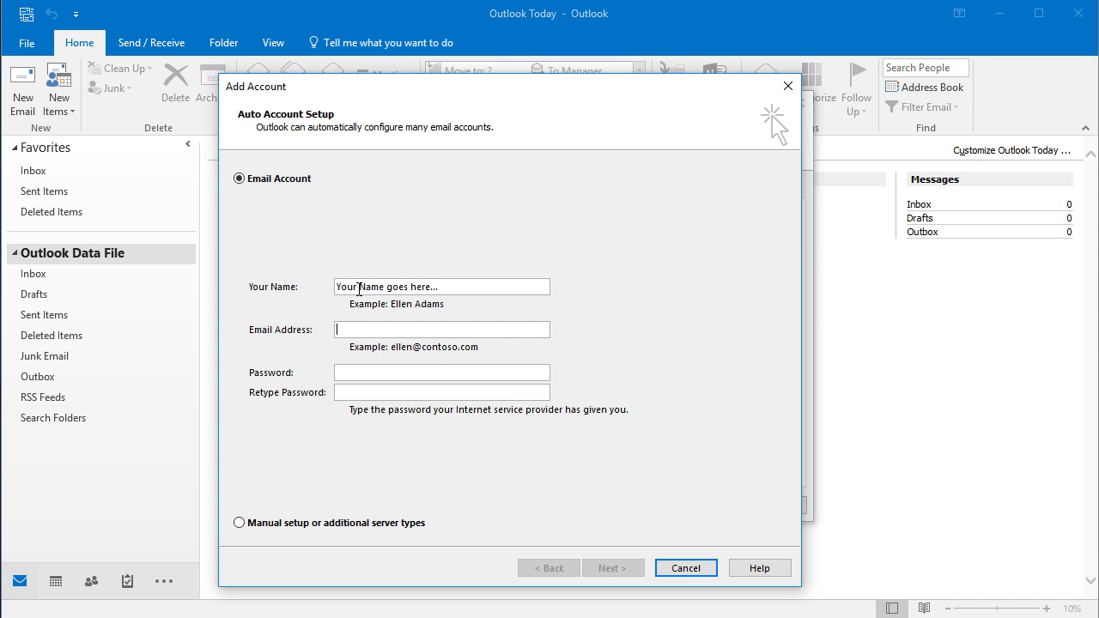
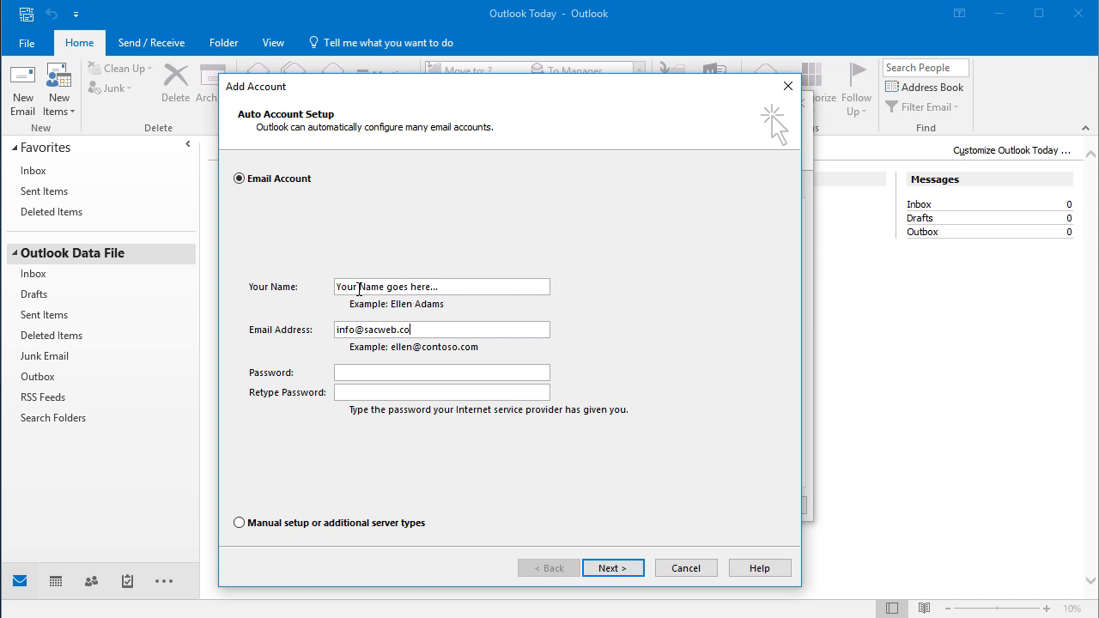
pyautogui.write('*****')
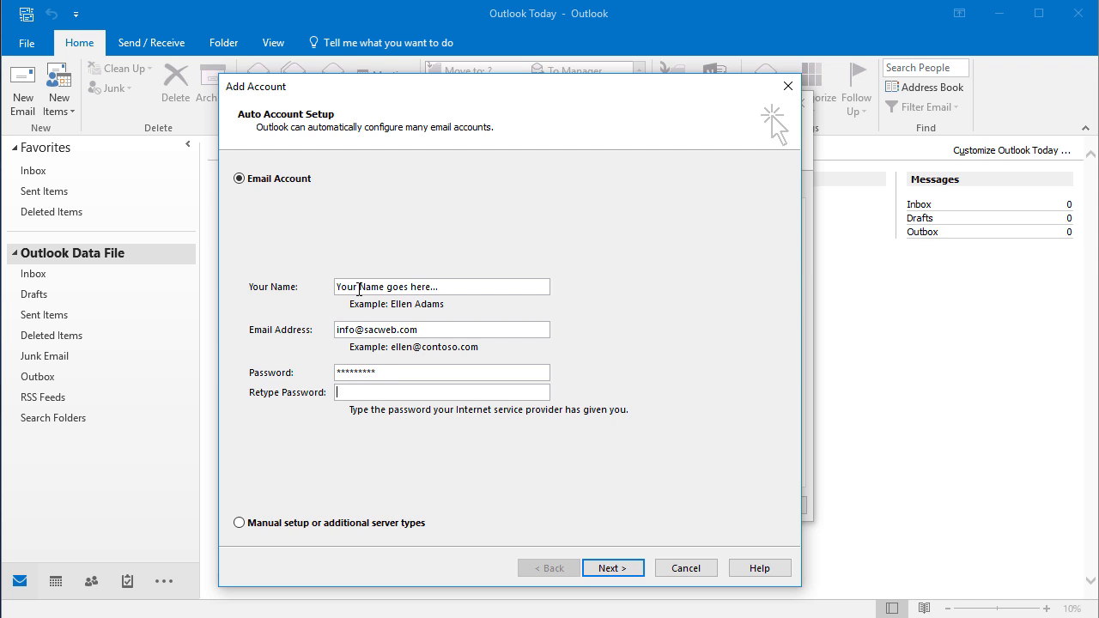
pyautogui.write('******')
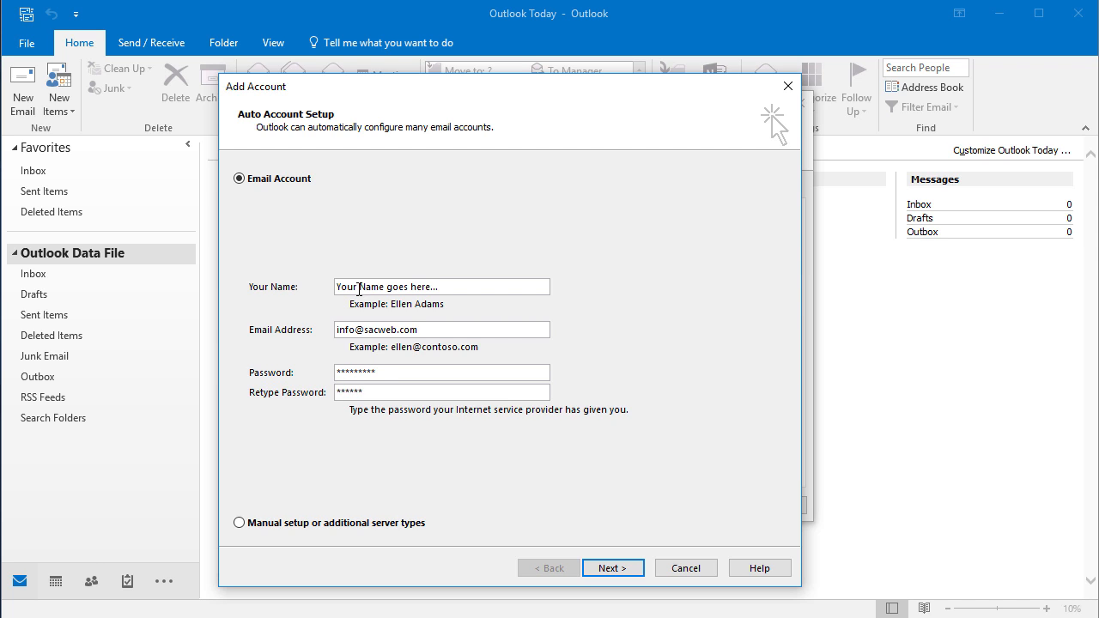
pyautogui.write('***')
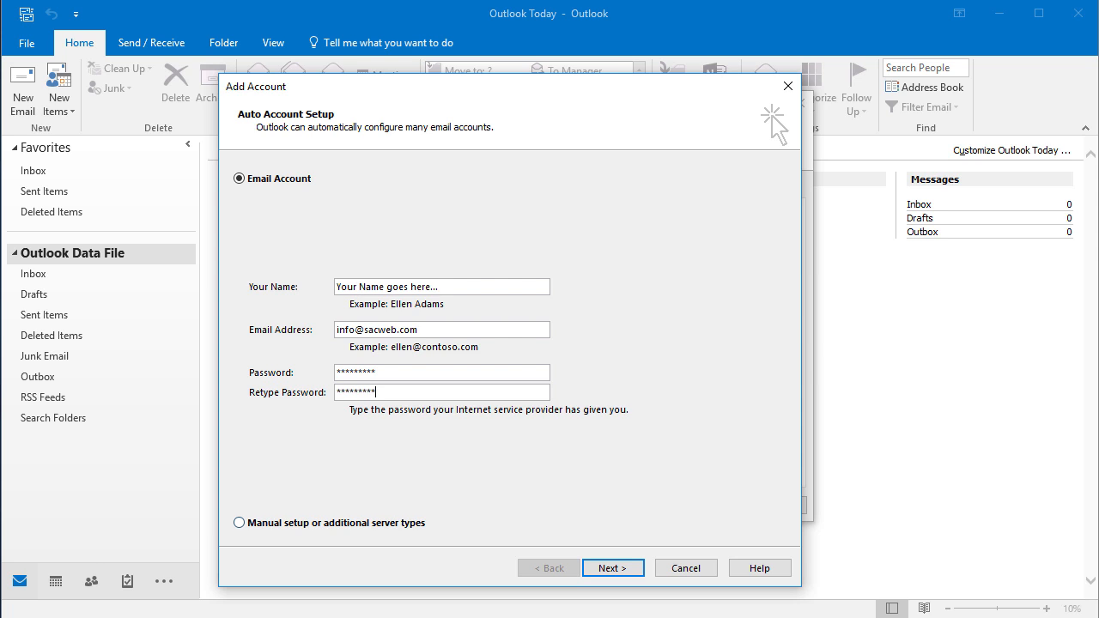
pyautogui.click(238, 523)
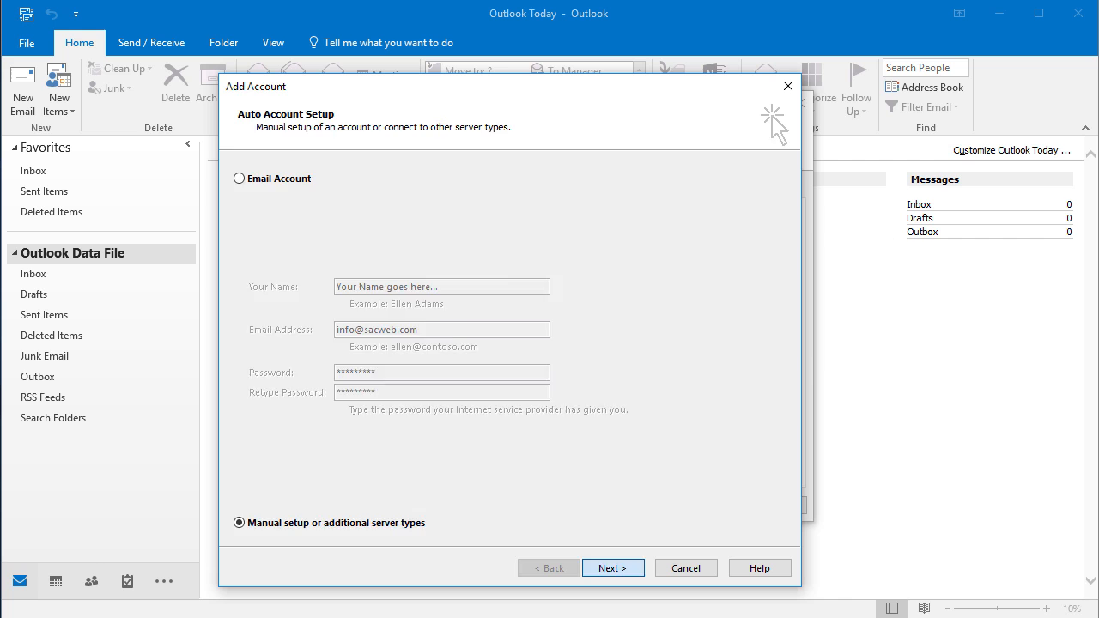
# Choose POP or IMAP as the account type to reach the server settings form.
pyautogui.click(612, 568)
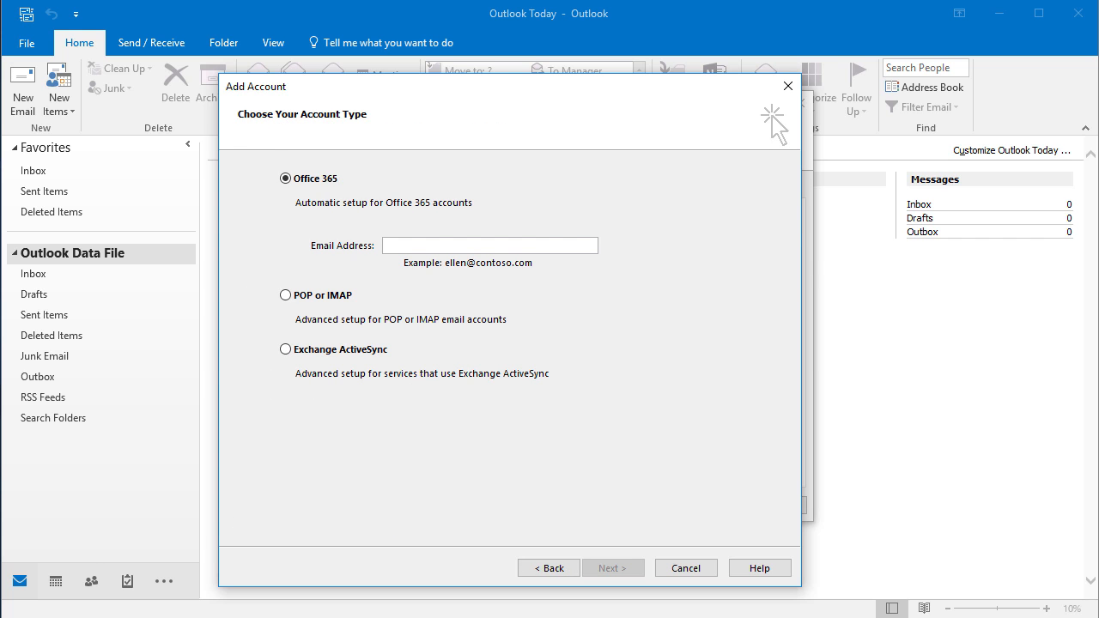
pyautogui.click(285, 295)
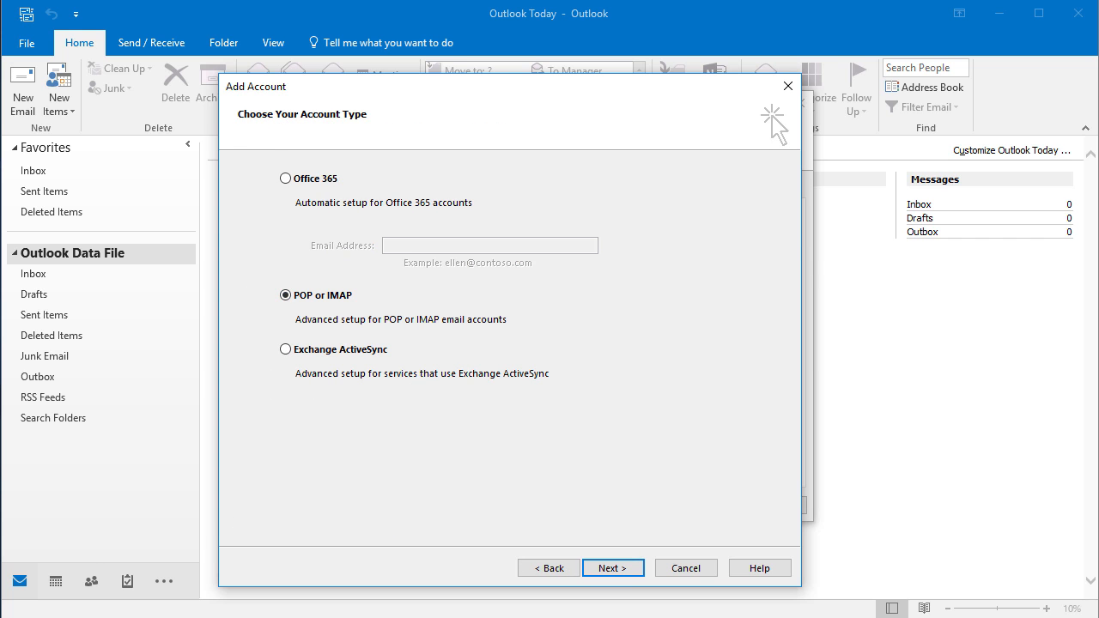
pyautogui.click(614, 568)
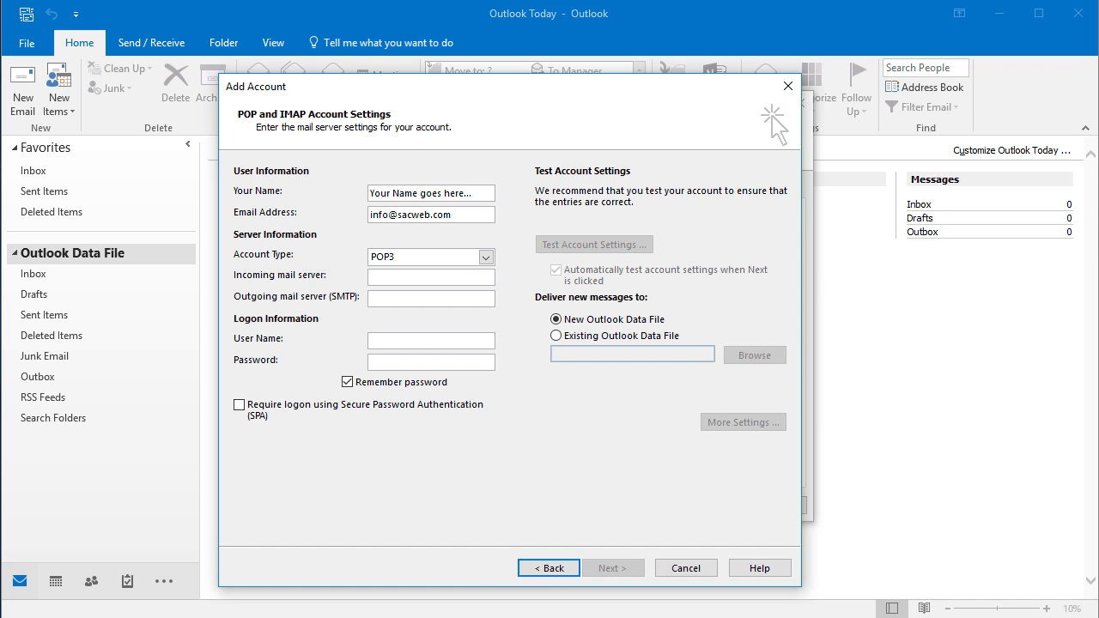
# Set mail.sacweb.com as both the incoming and outgoing mail server.
pyautogui.write('mail.sacweb')
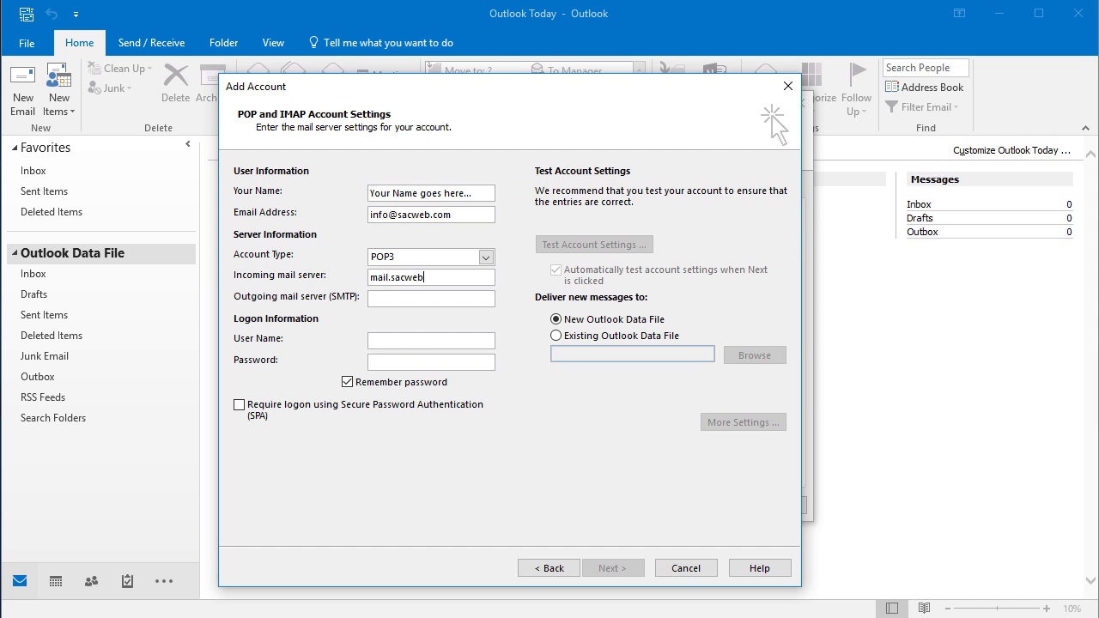
pyautogui.write('.com')
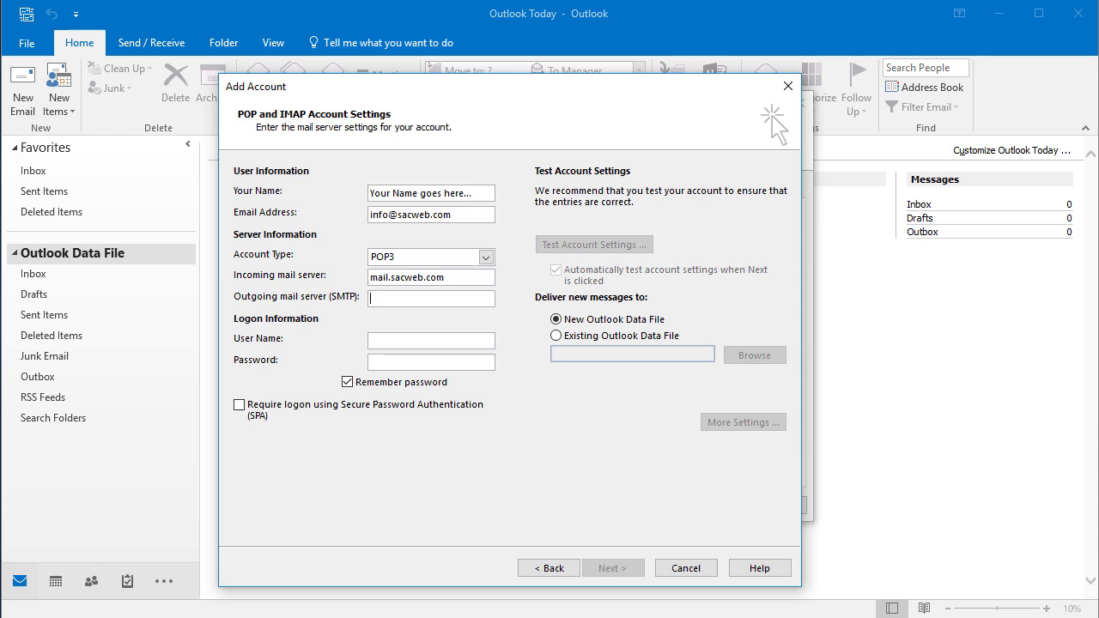
pyautogui.write('mail')
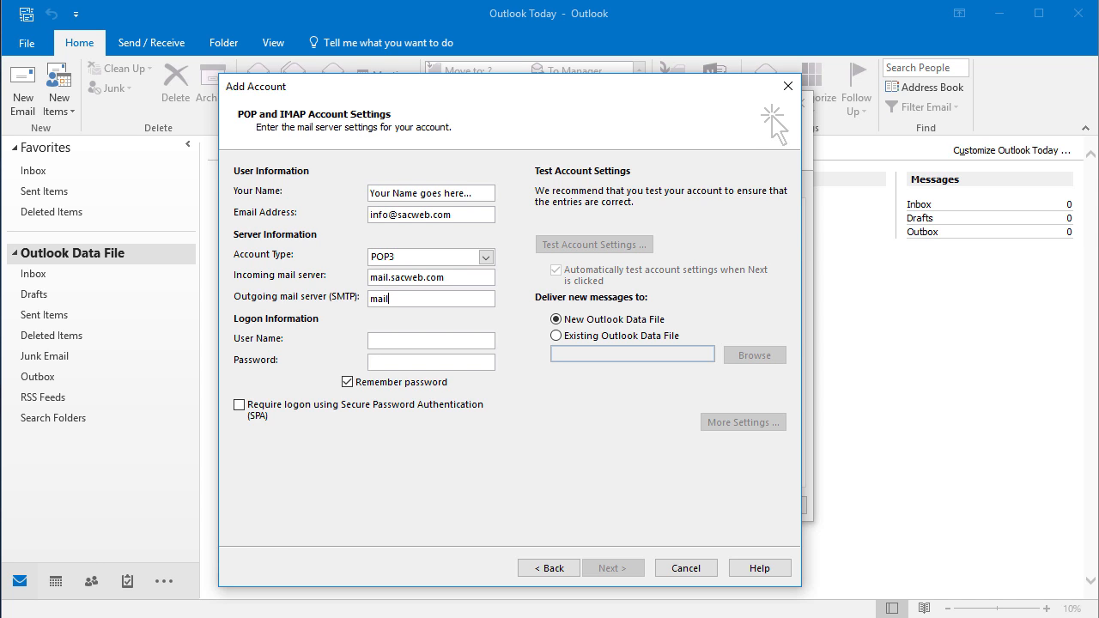
pyautogui.write('.sacweb')
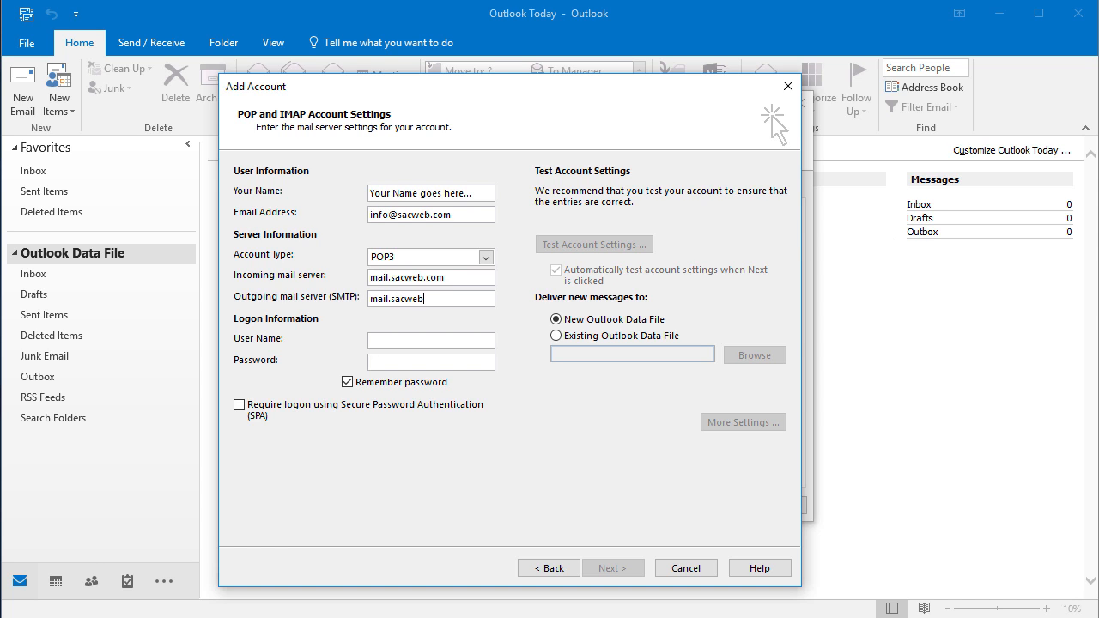
pyautogui.write('.com')
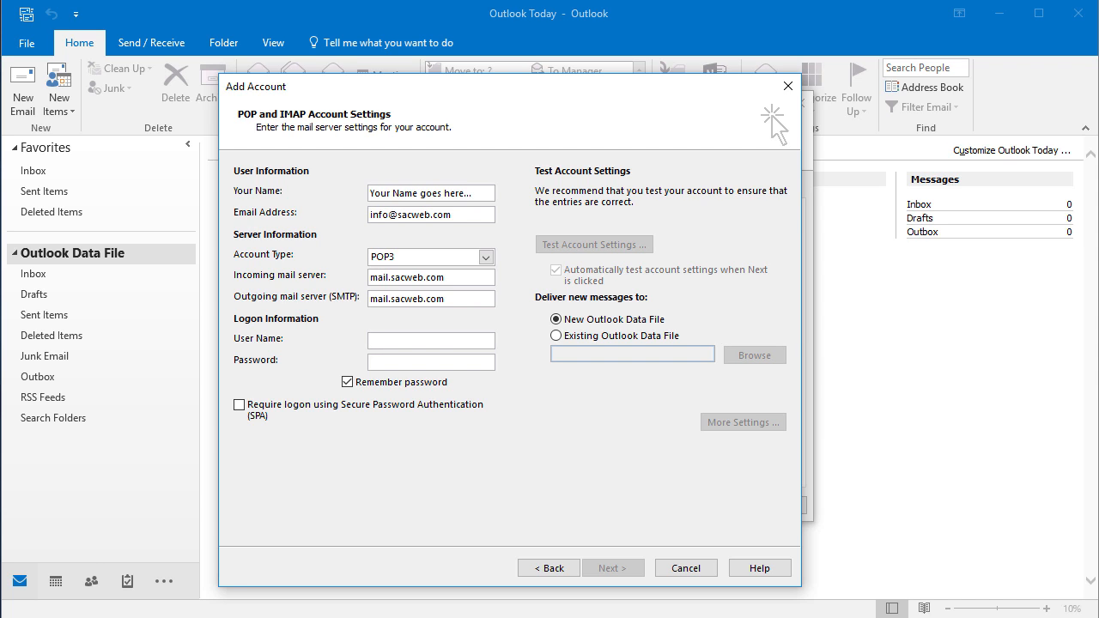
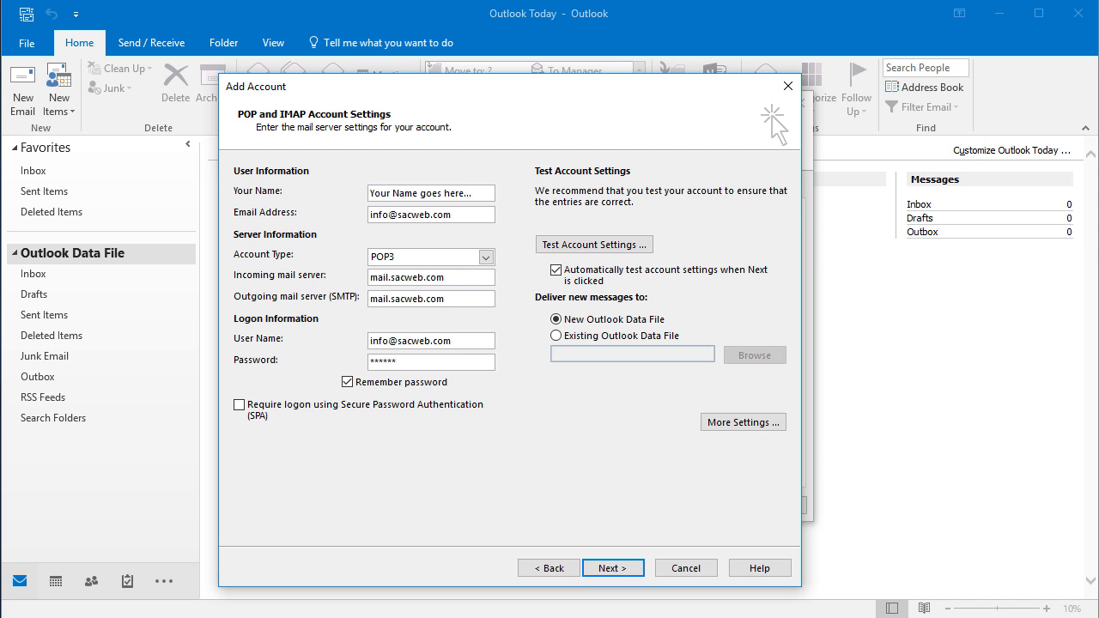
pyautogui.write('***')
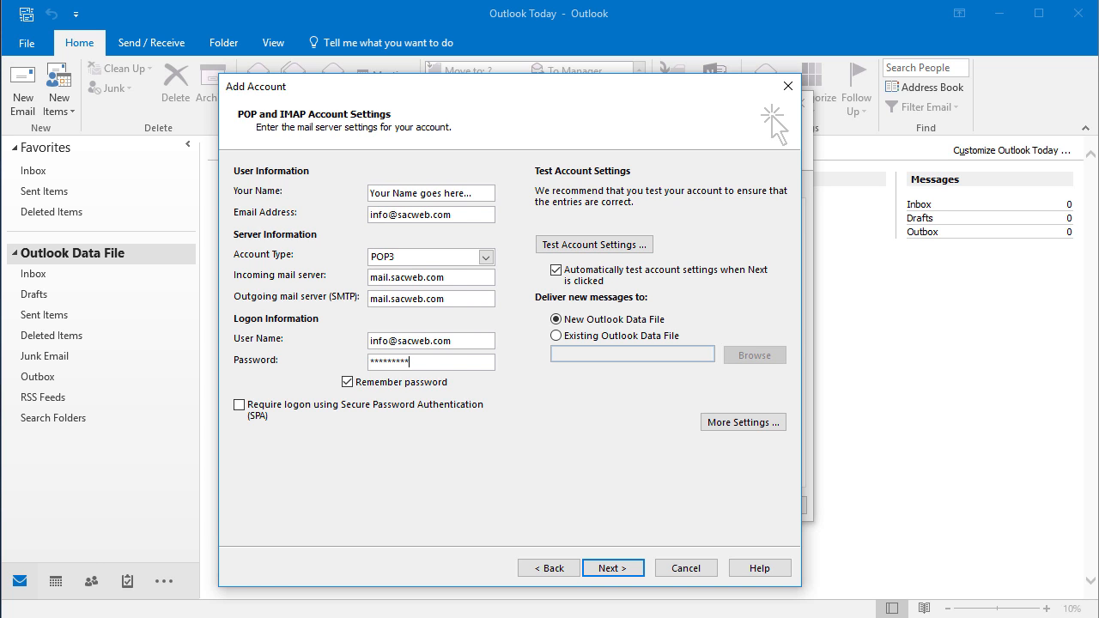
pyautogui.click(743, 421)
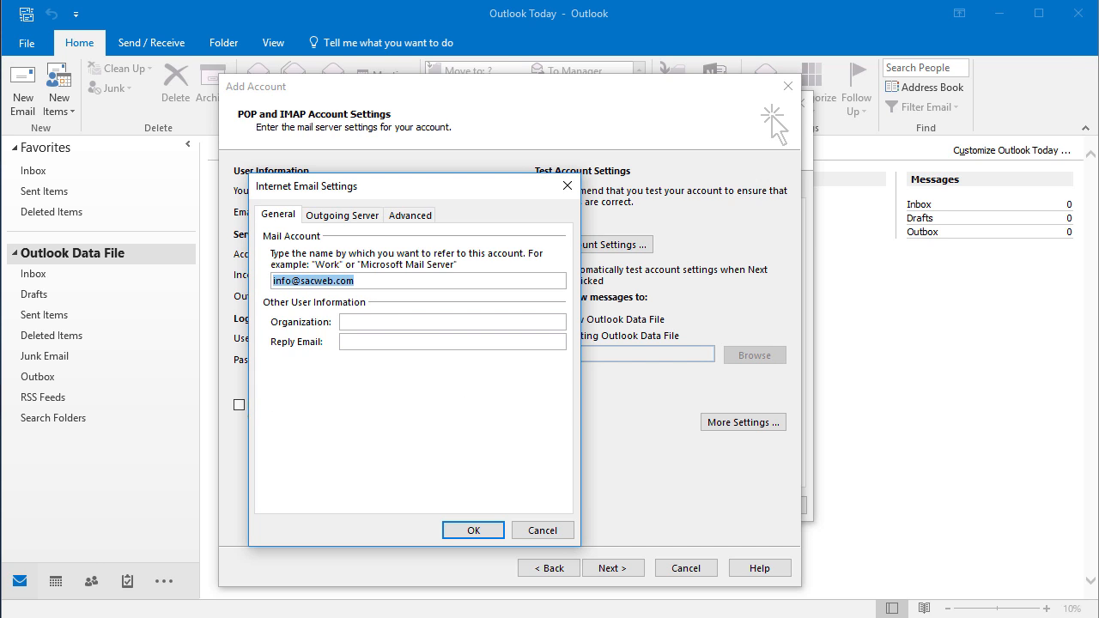
# Require outgoing server authentication and change the SMTP port from 25 to 587.
pyautogui.click(342, 214)
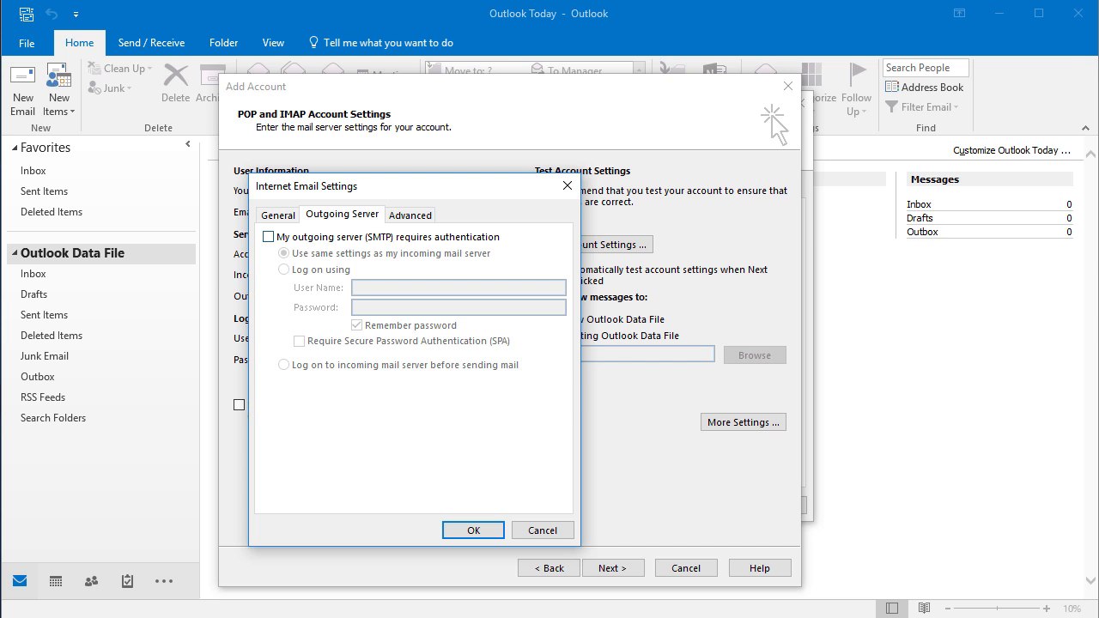
pyautogui.click(268, 236)
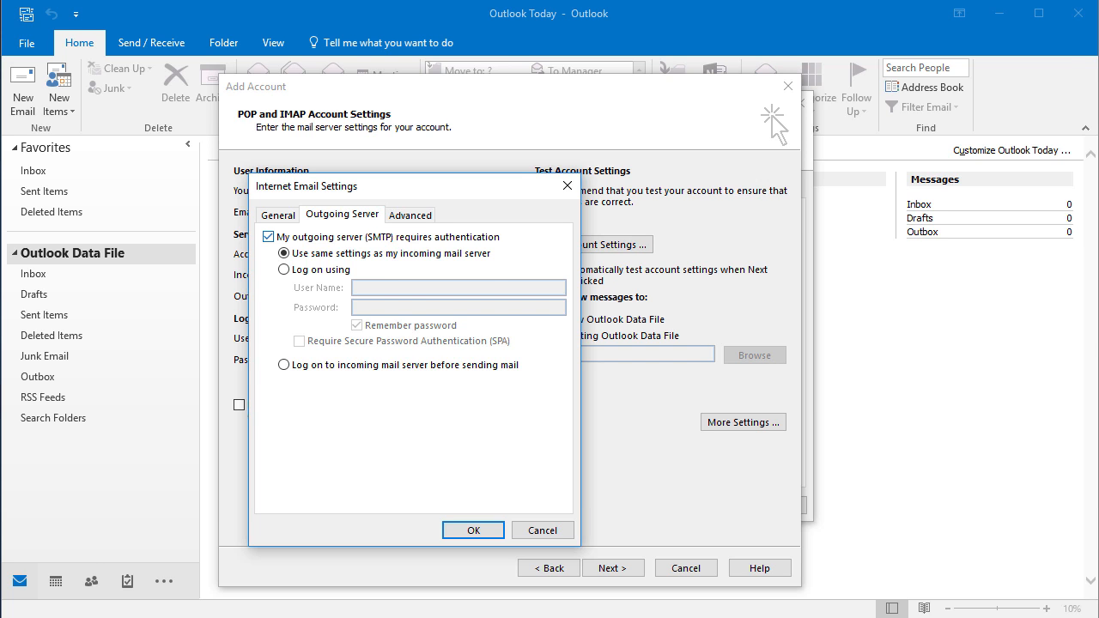
pyautogui.click(410, 214)
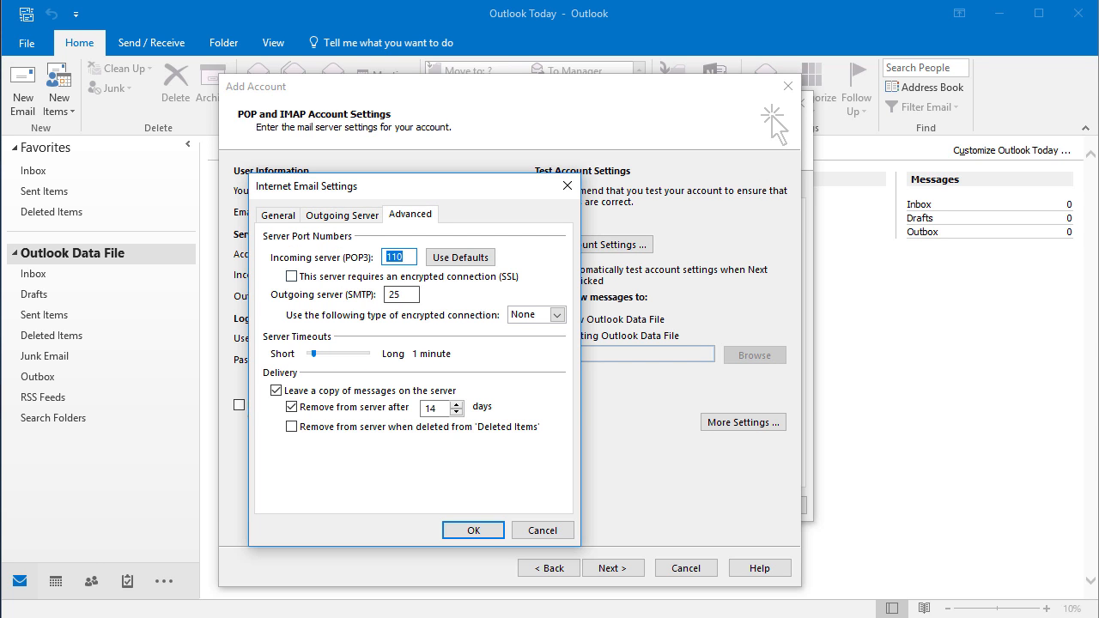
pyautogui.click(402, 295)
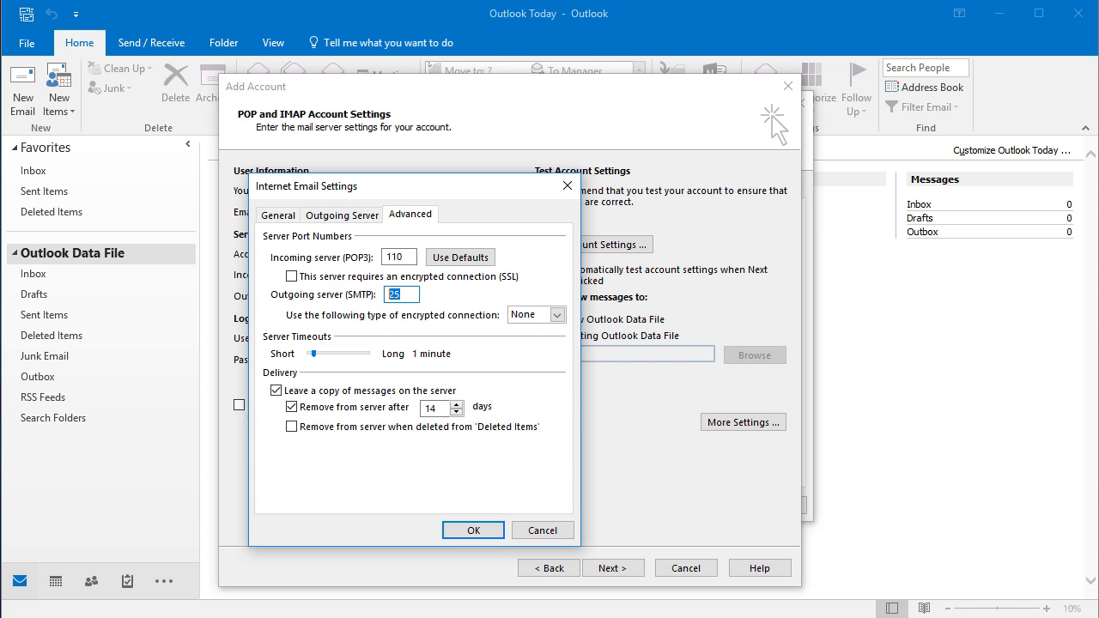
pyautogui.write('587')
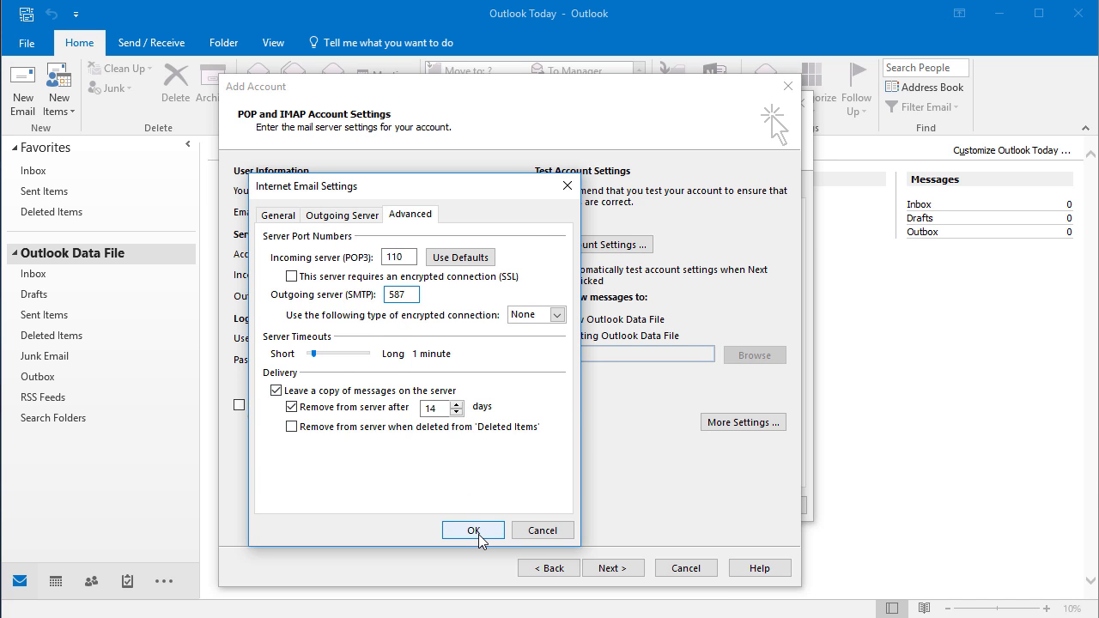
pyautogui.click(472, 530)
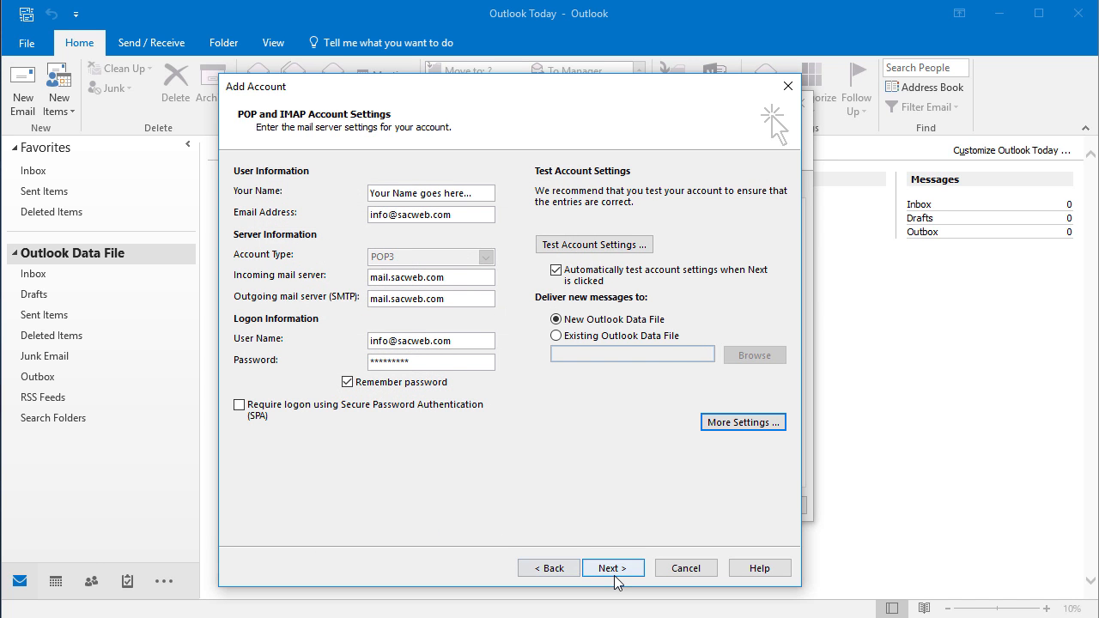
# Run the account test, dismiss the passed results and finish adding the account.
pyautogui.click(612, 568)
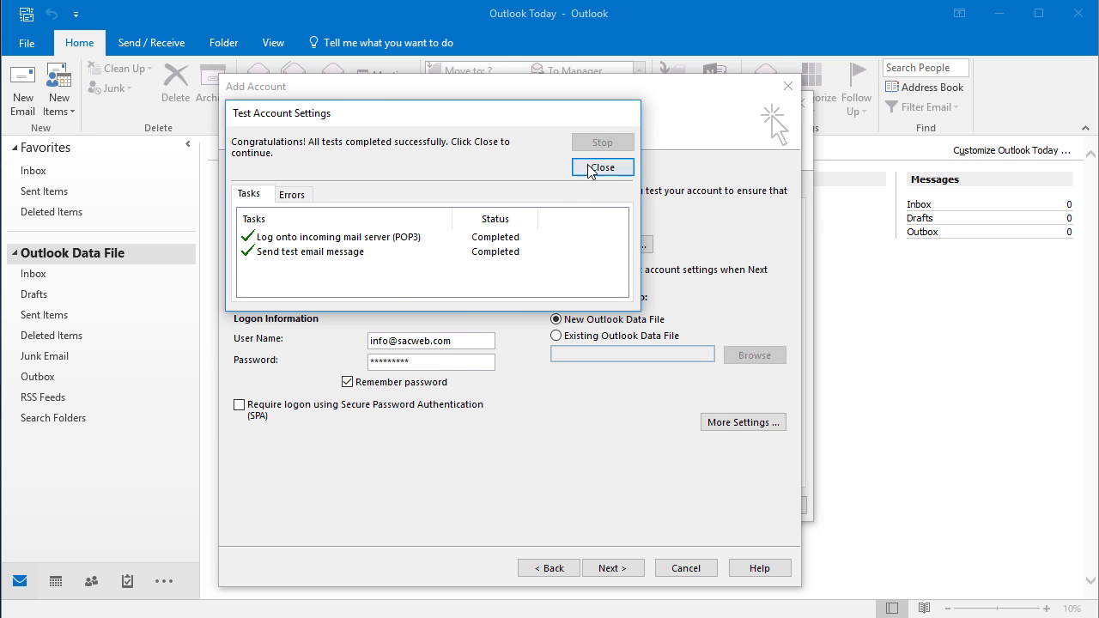
pyautogui.click(602, 166)
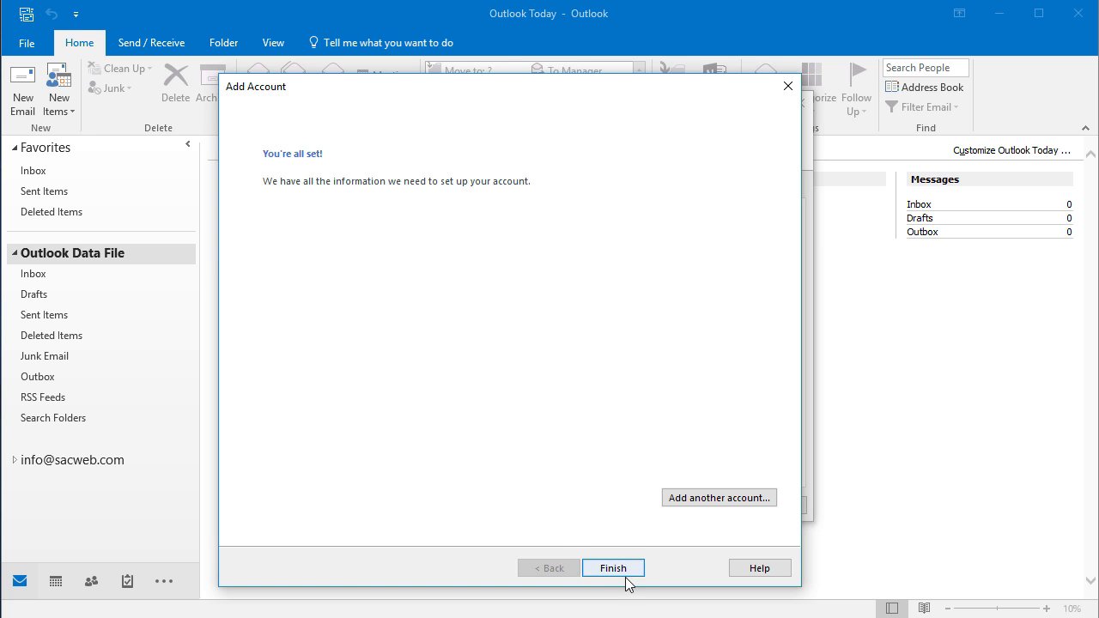
pyautogui.click(613, 568)
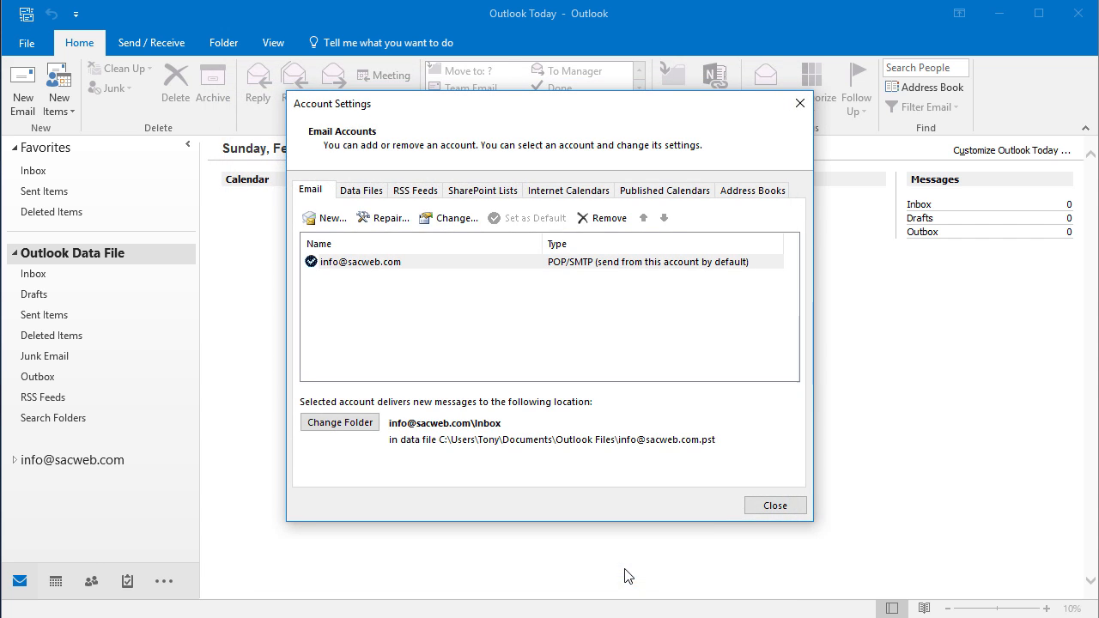
pyautogui.click(774, 505)
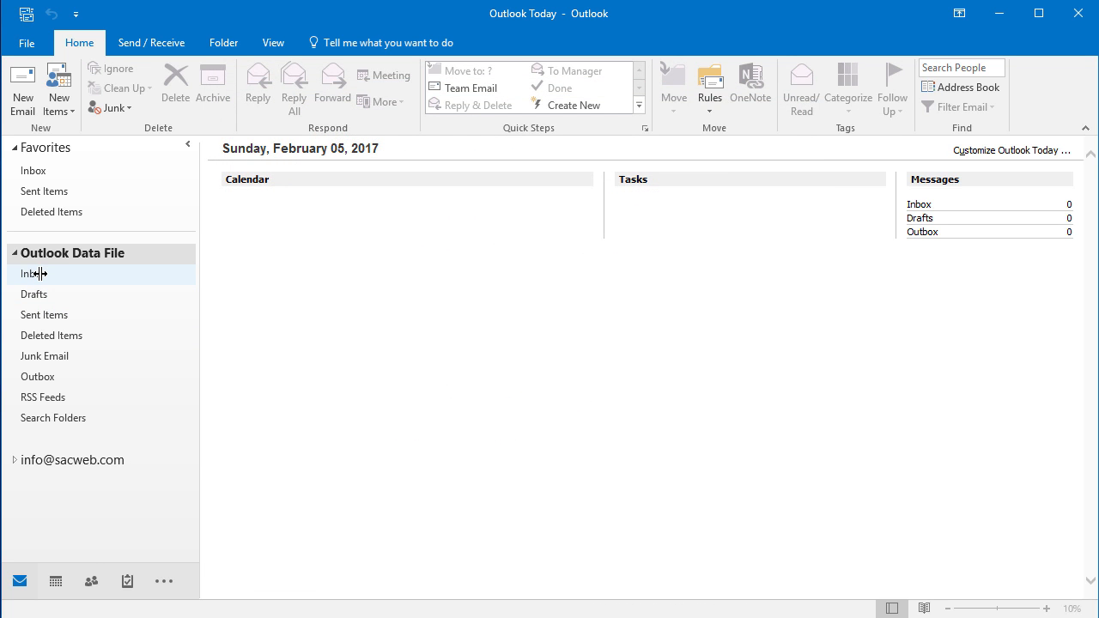
pyautogui.click(35, 273)
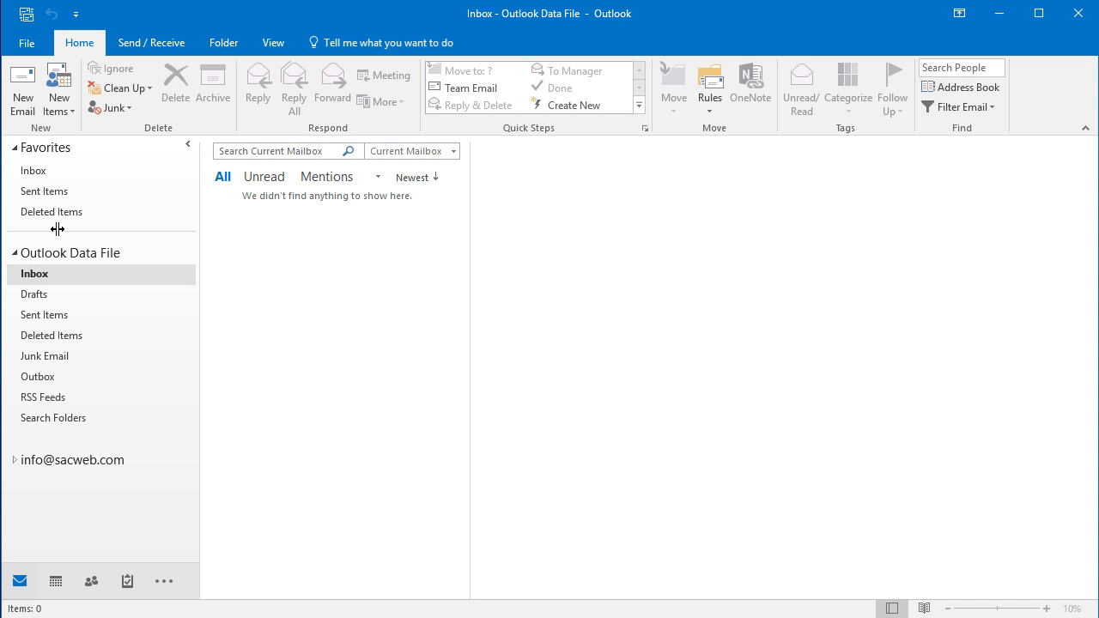
pyautogui.click(34, 170)
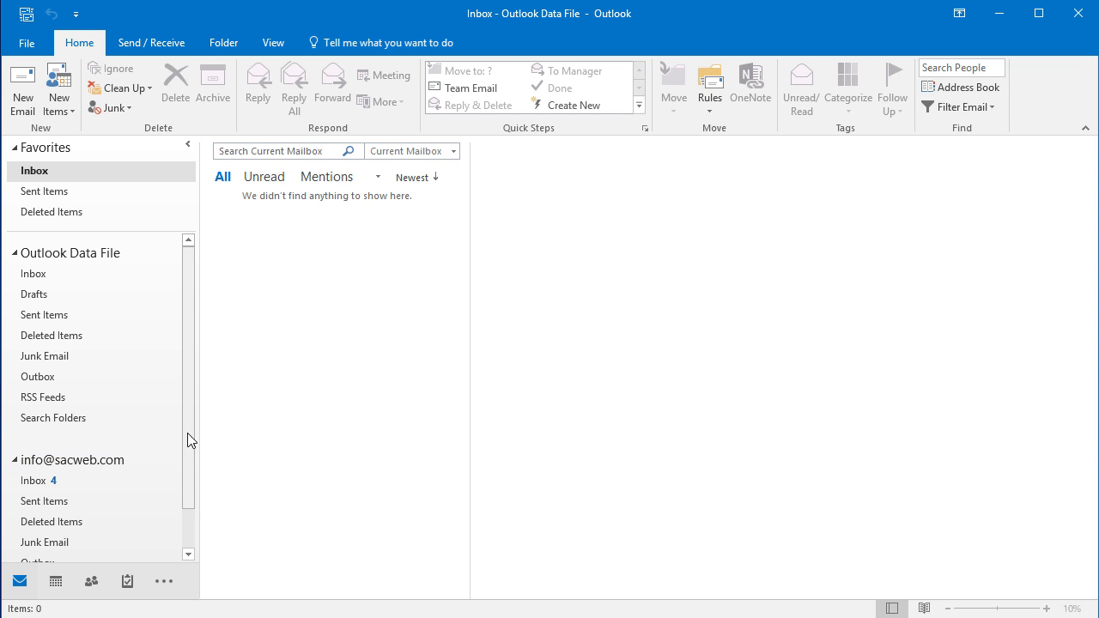
pyautogui.scroll(-3)
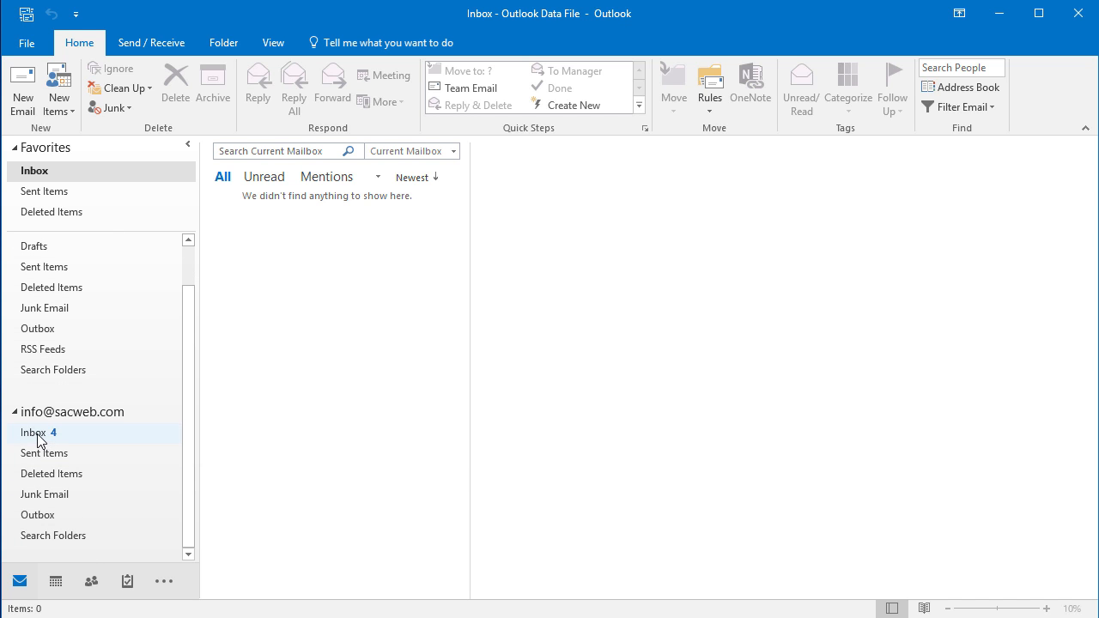
pyautogui.click(34, 432)
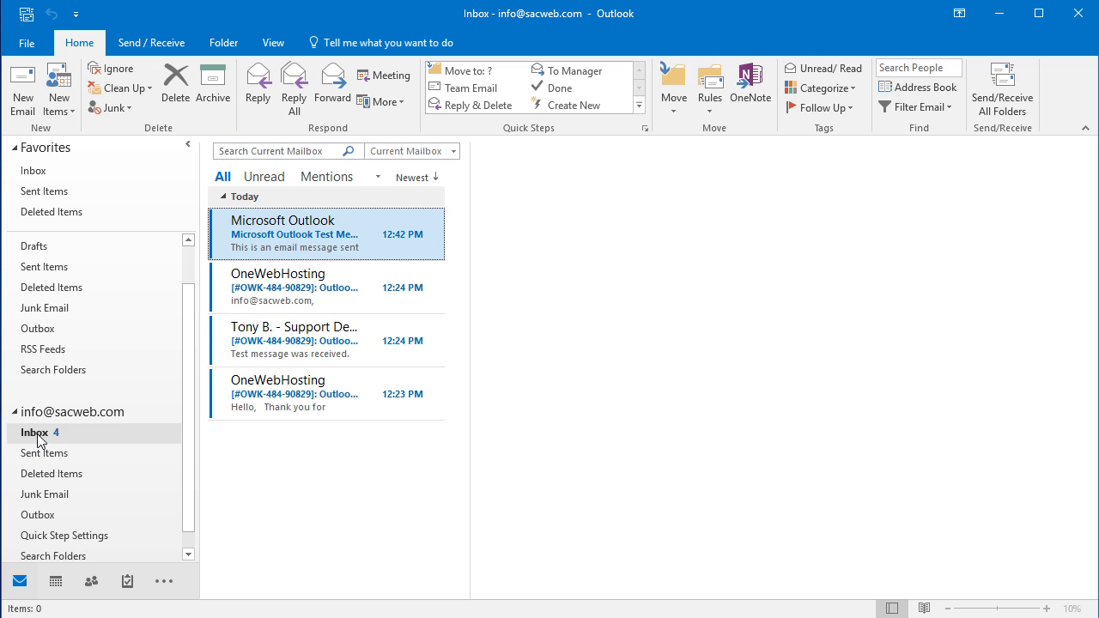
pyautogui.click(295, 234)
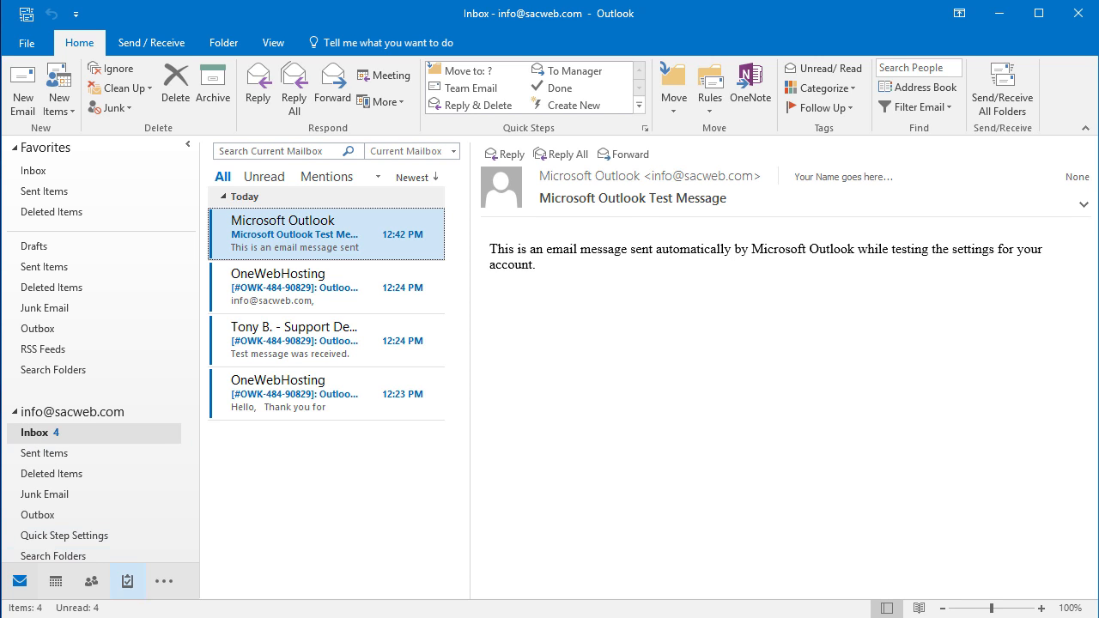